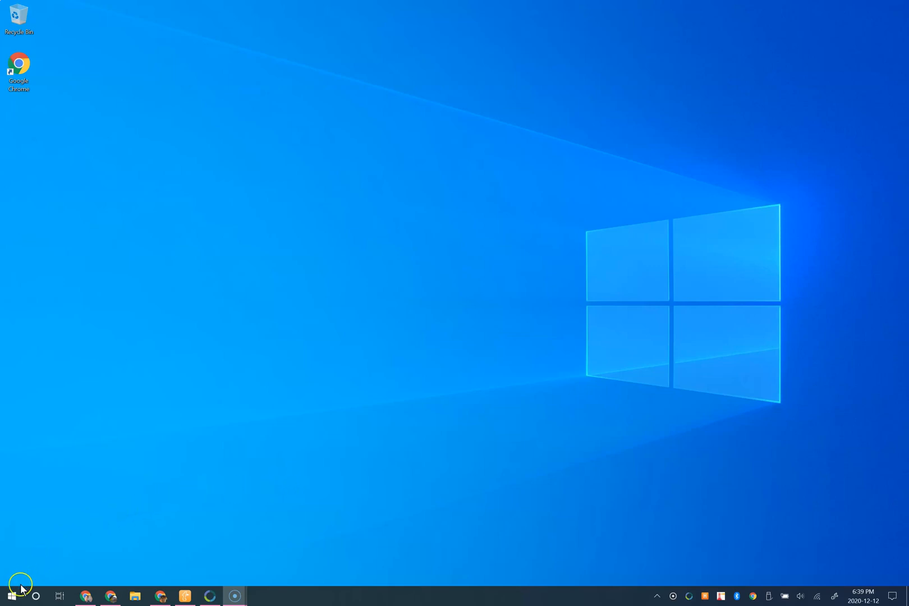
pyautogui.moveTo(10, 600)
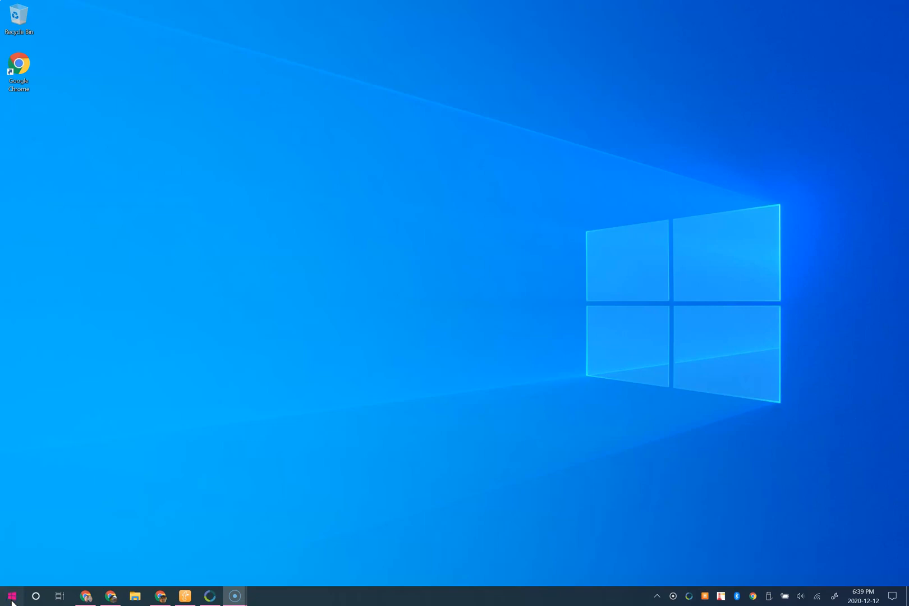
# - Bring up the Start menu from the taskbar
pyautogui.click(11, 595)
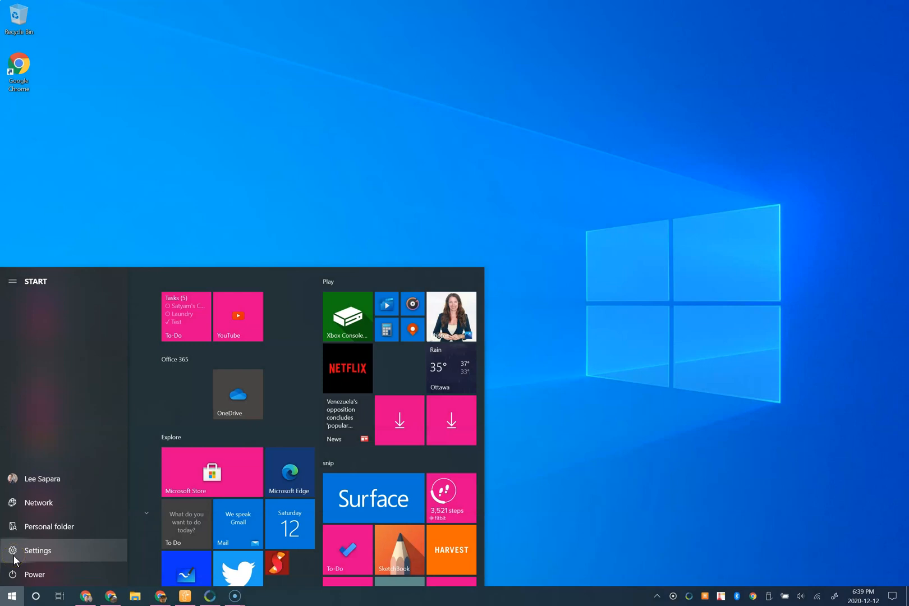
# - Launch Windows Settings from the Start menu and head into the Apps category
pyautogui.click(37, 550)
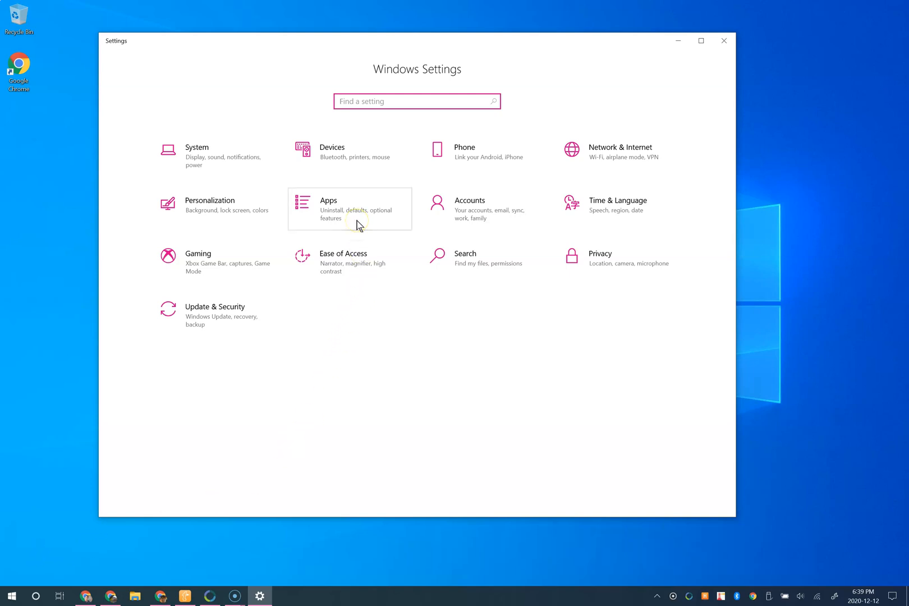
pyautogui.click(349, 209)
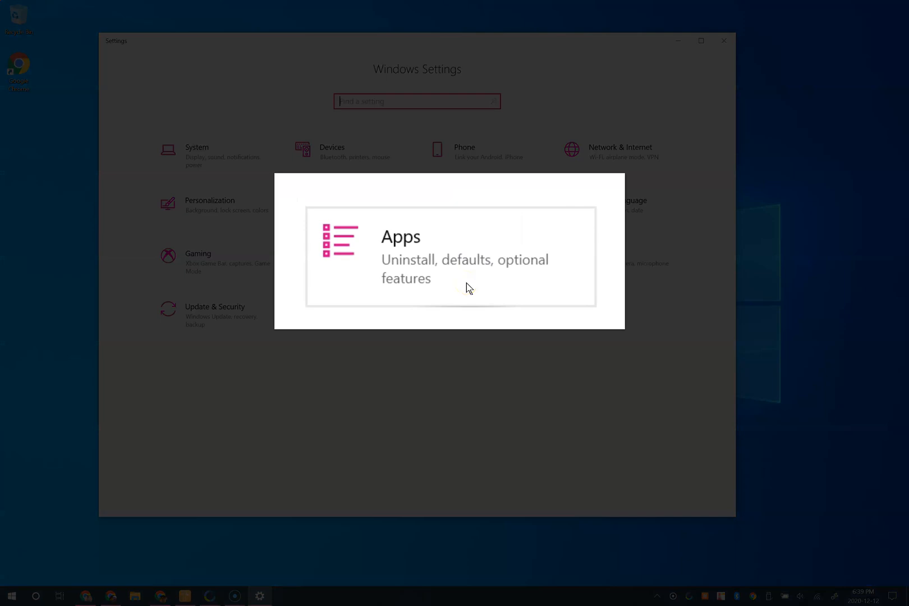
# - Reach the Default apps page showing Outlook for email and Edge for web
pyautogui.click(448, 257)
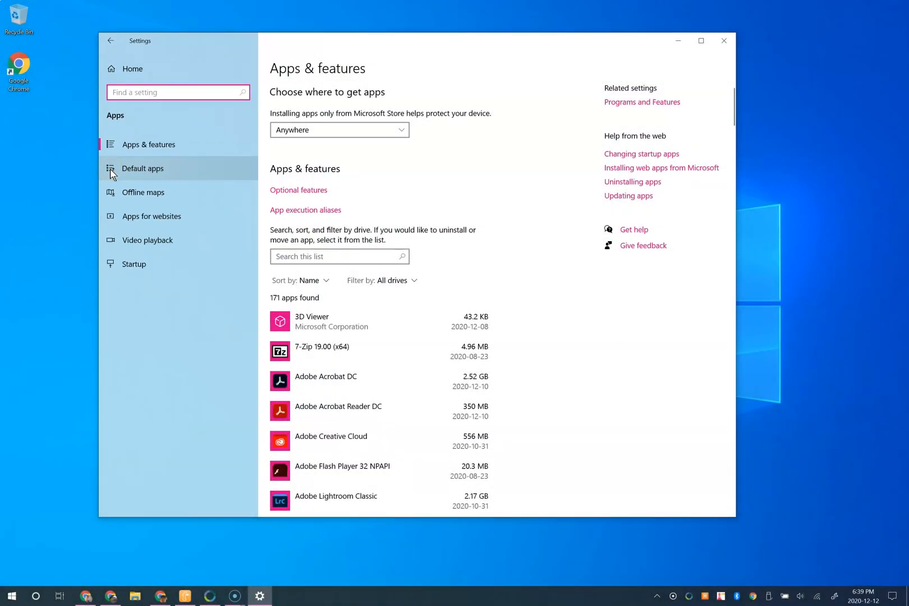
pyautogui.click(142, 168)
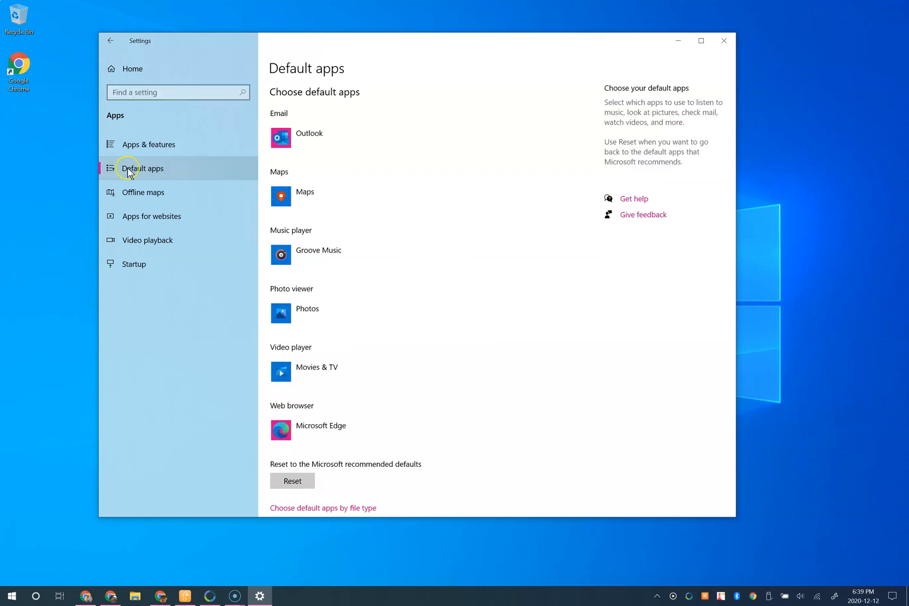
pyautogui.moveTo(248, 173)
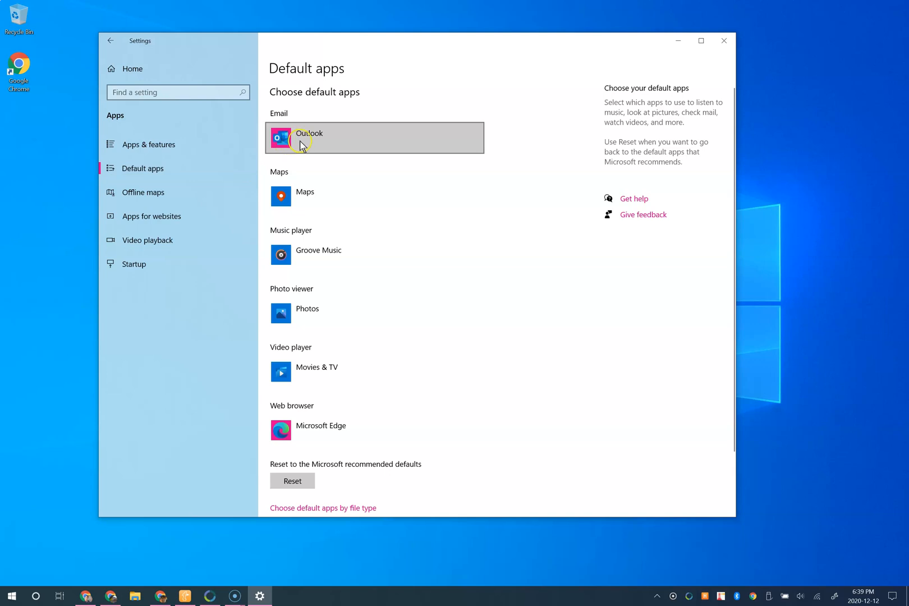
# - Make Google Chrome the default email app in place of Outlook
pyautogui.click(373, 138)
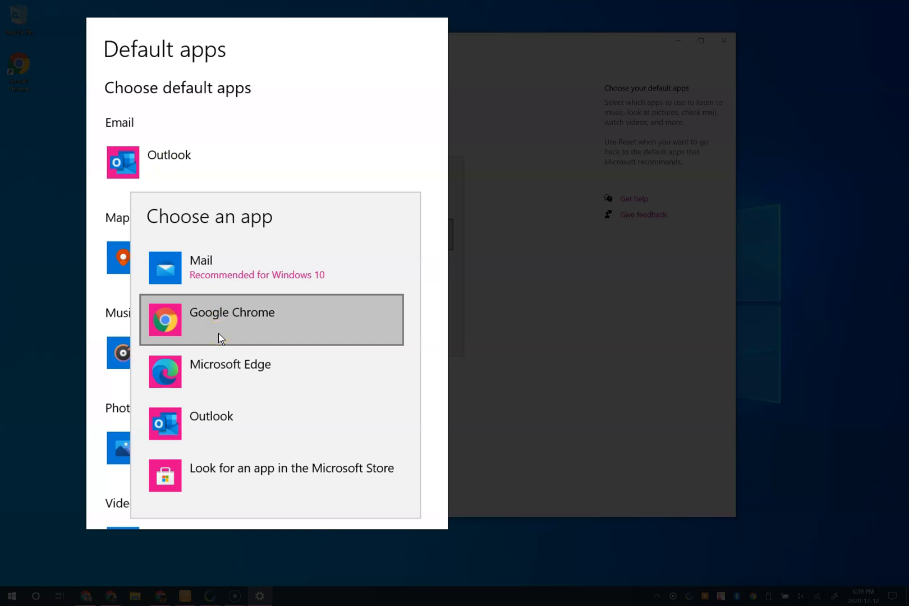
pyautogui.moveTo(222, 336)
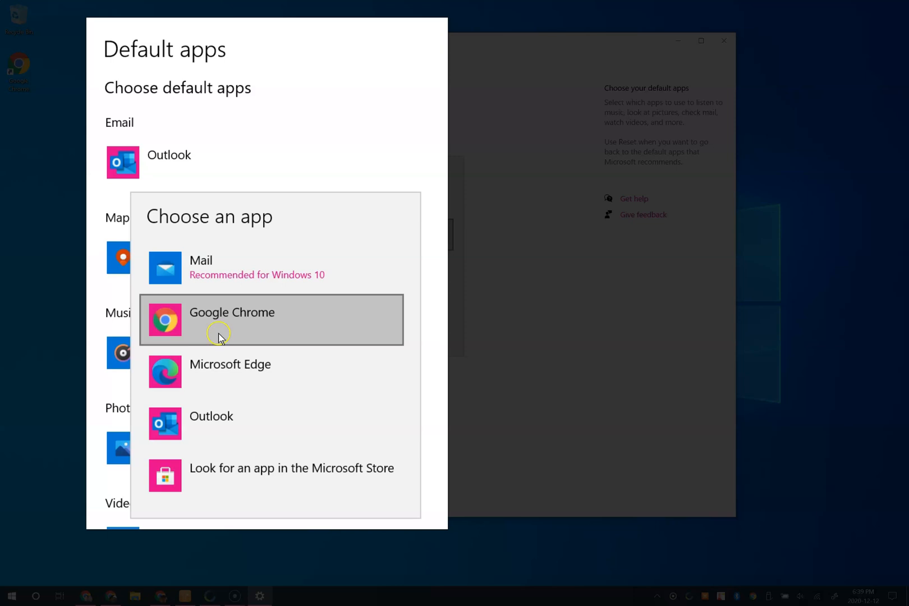
pyautogui.click(231, 312)
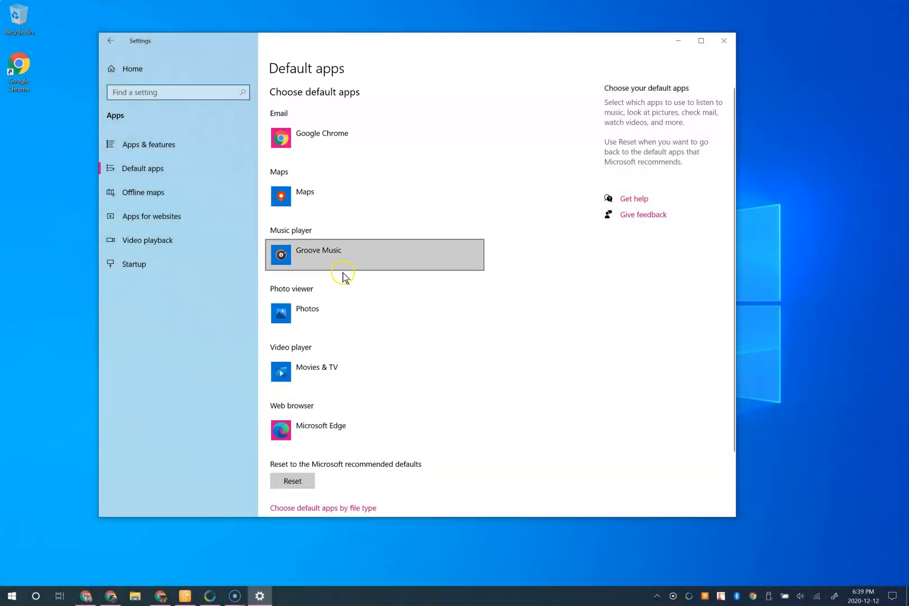
pyautogui.moveTo(327, 434)
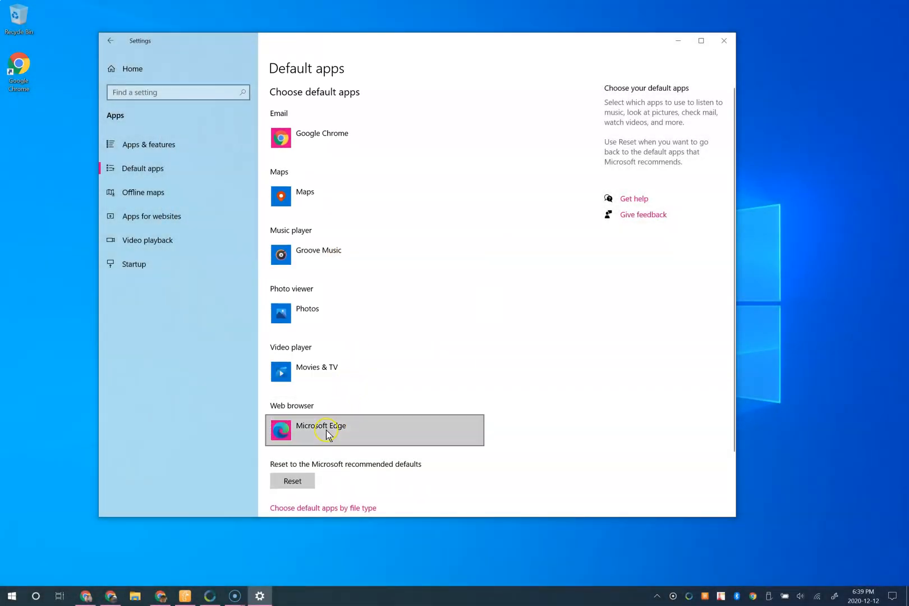
# - Make Google Chrome the default web browser instead of Edge, confirming Switch anyway
pyautogui.click(320, 429)
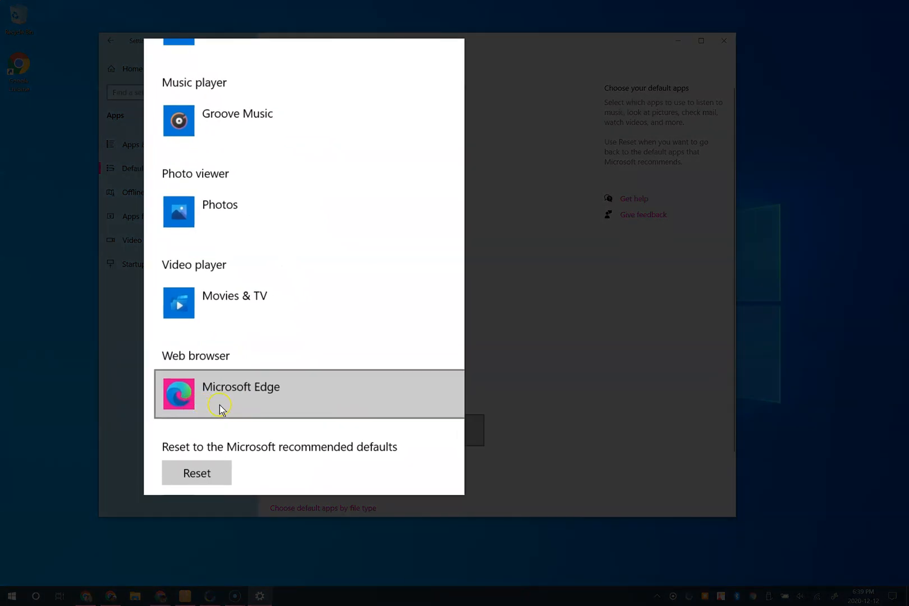
pyautogui.click(240, 394)
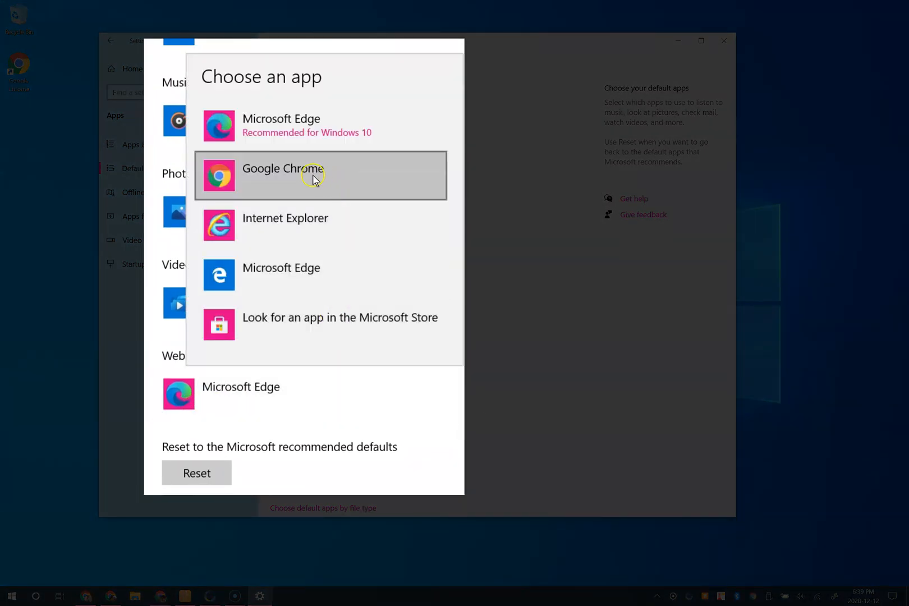
pyautogui.moveTo(317, 178)
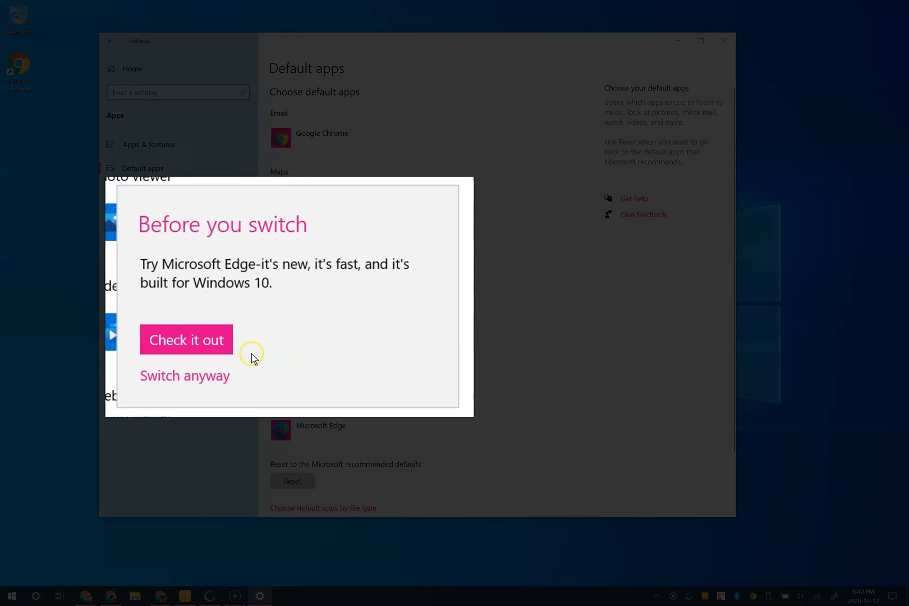
pyautogui.moveTo(253, 356)
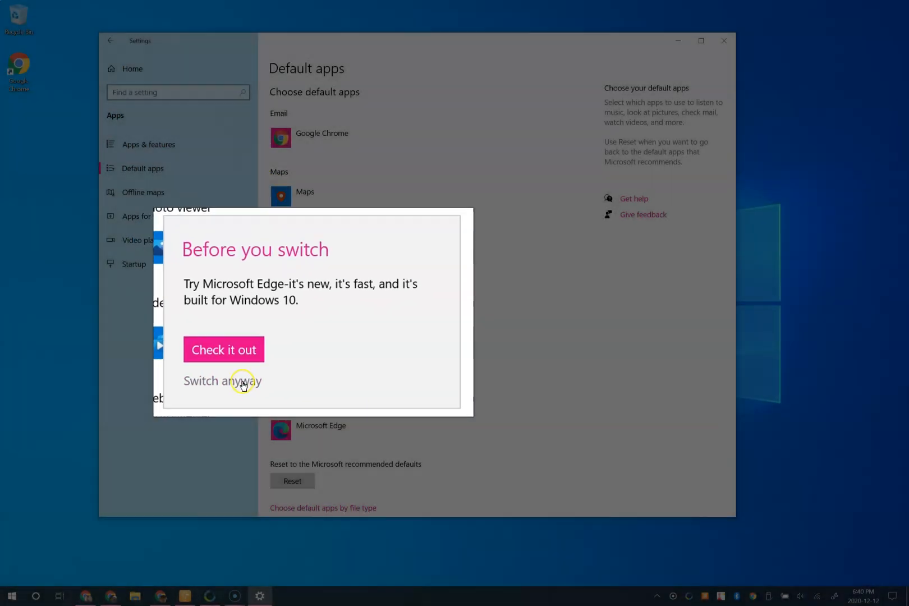
pyautogui.click(221, 382)
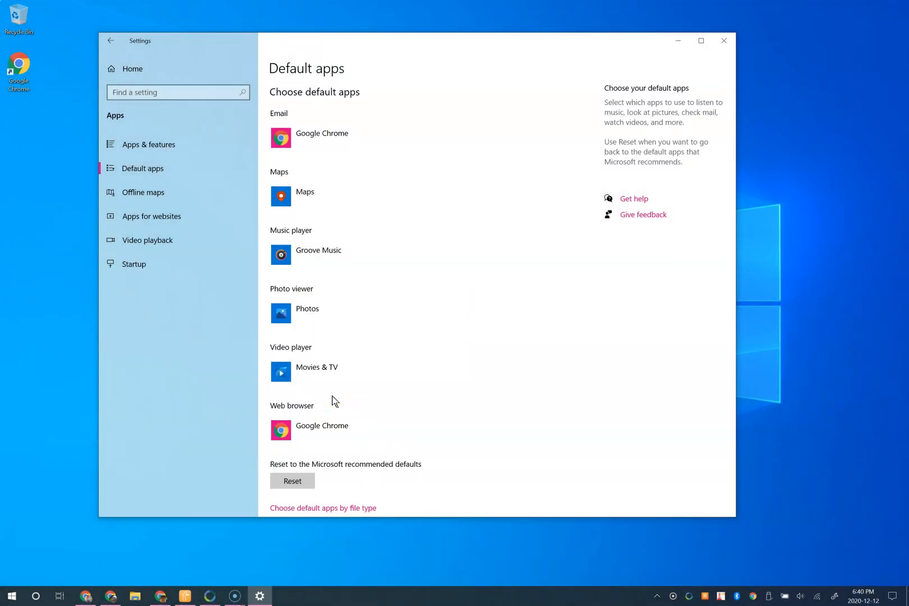
pyautogui.moveTo(701, 122)
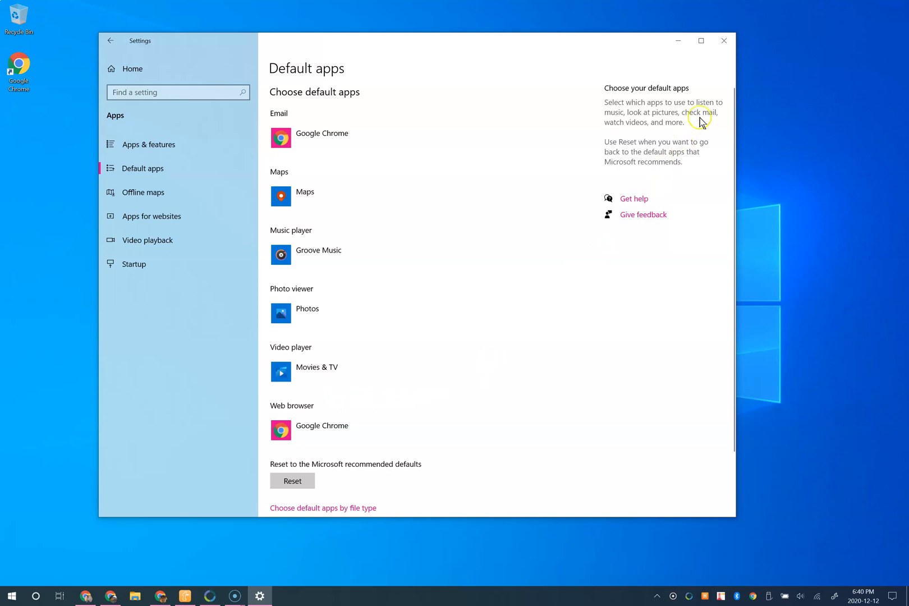
pyautogui.moveTo(724, 44)
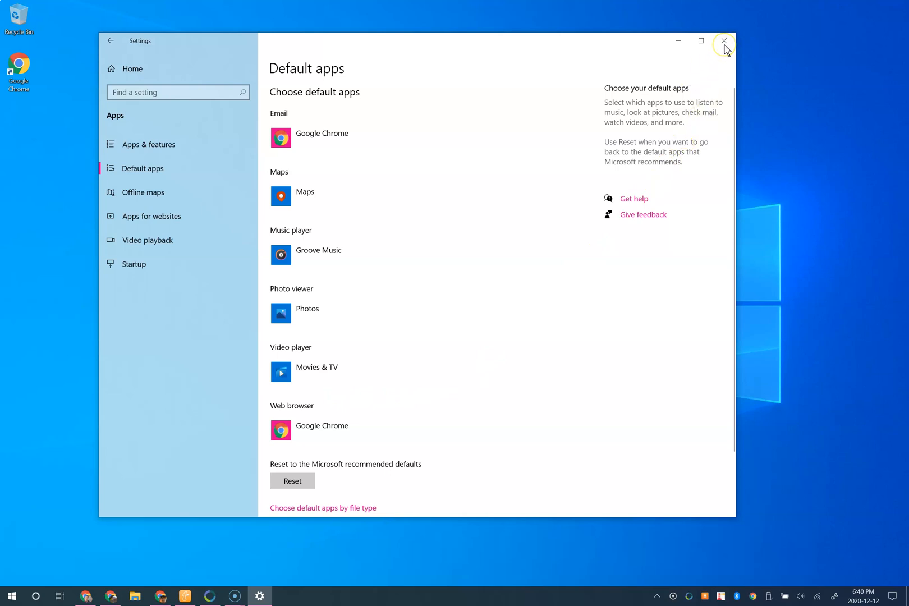